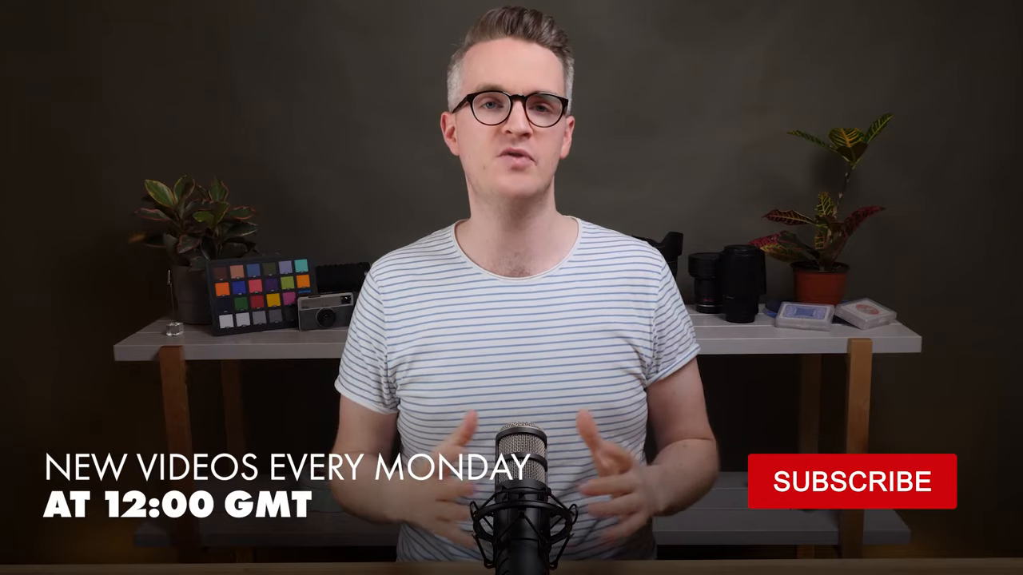
left_click(853, 481)
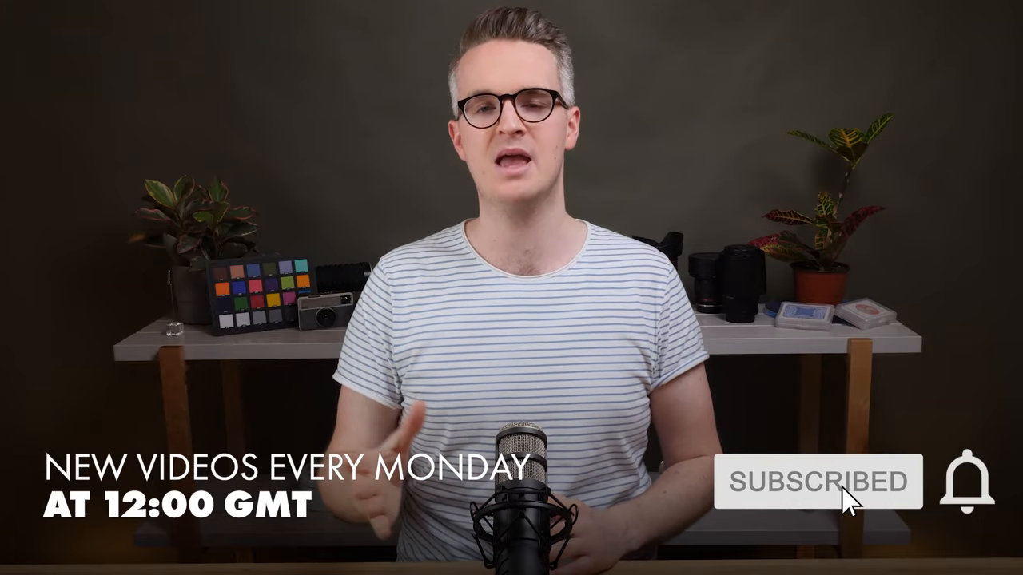
left_click(966, 481)
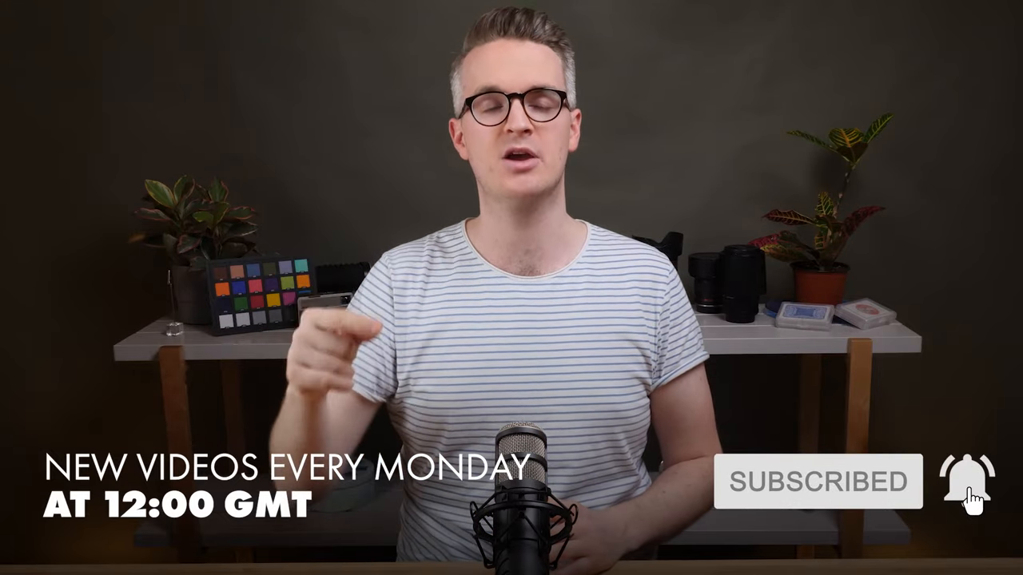